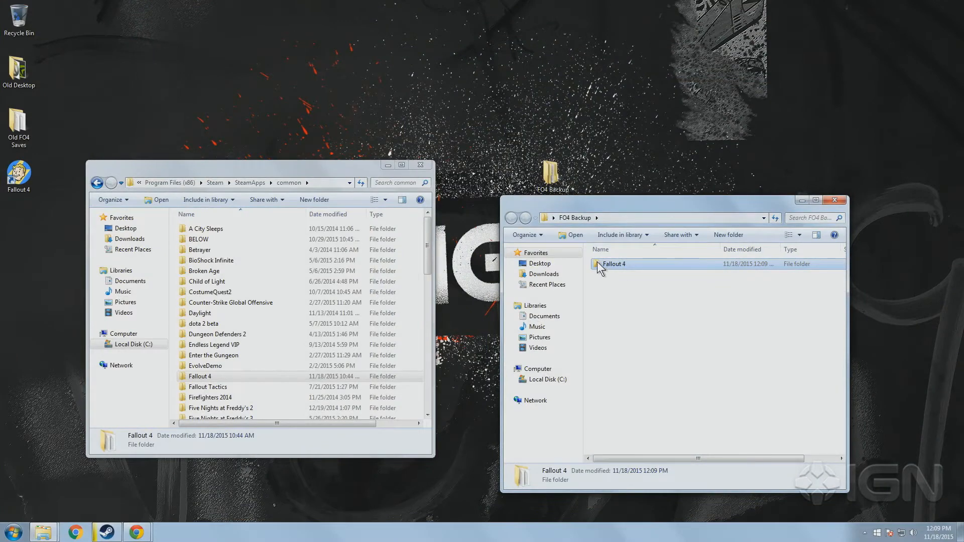
Compare the backed-up Fallout 4 folder against the original Steam install folder.
{"action": "double_click", "coordinate": [614, 263]}
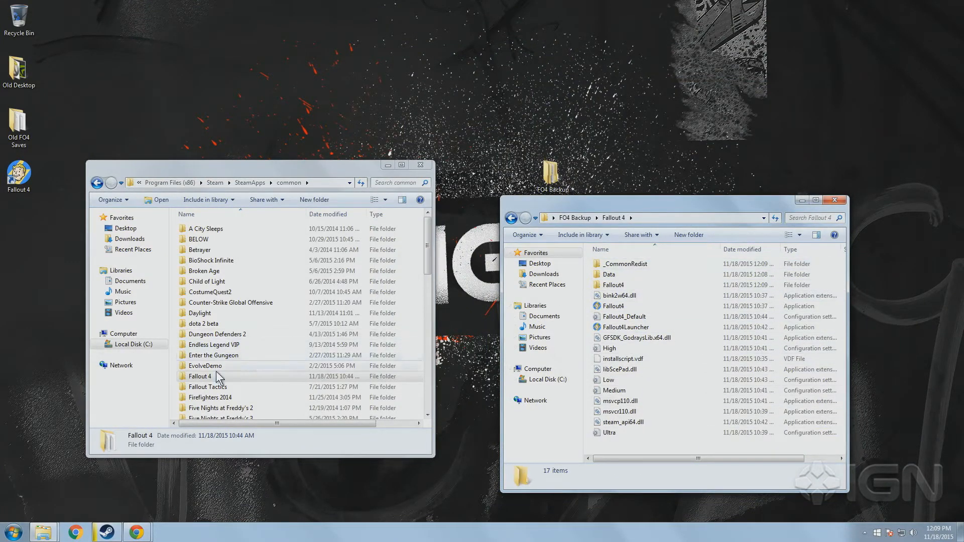
{"action": "double_click", "coordinate": [199, 376]}
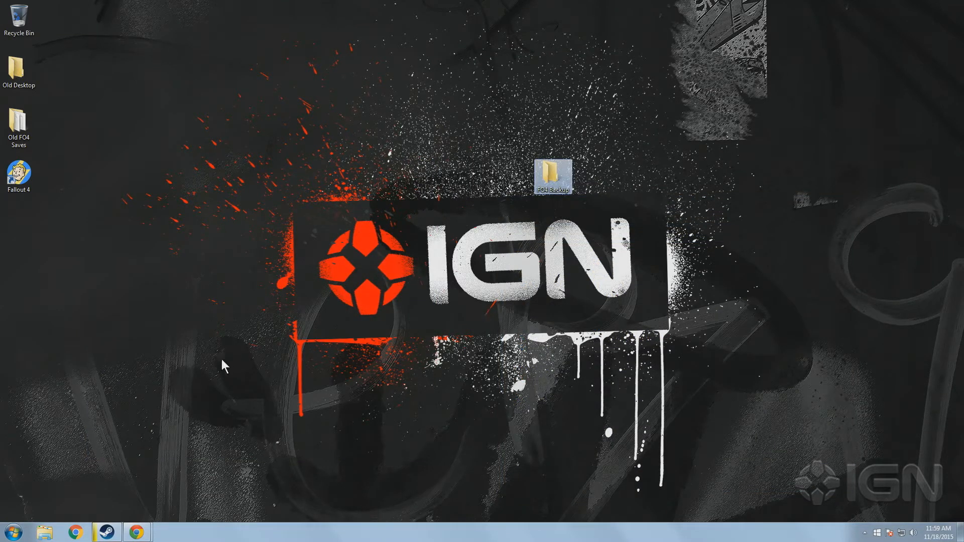
Browse to C:\Program Files (x86)\Steam\SteamApps and show the FO4 Backup folder.
{"action": "left_click", "coordinate": [46, 530]}
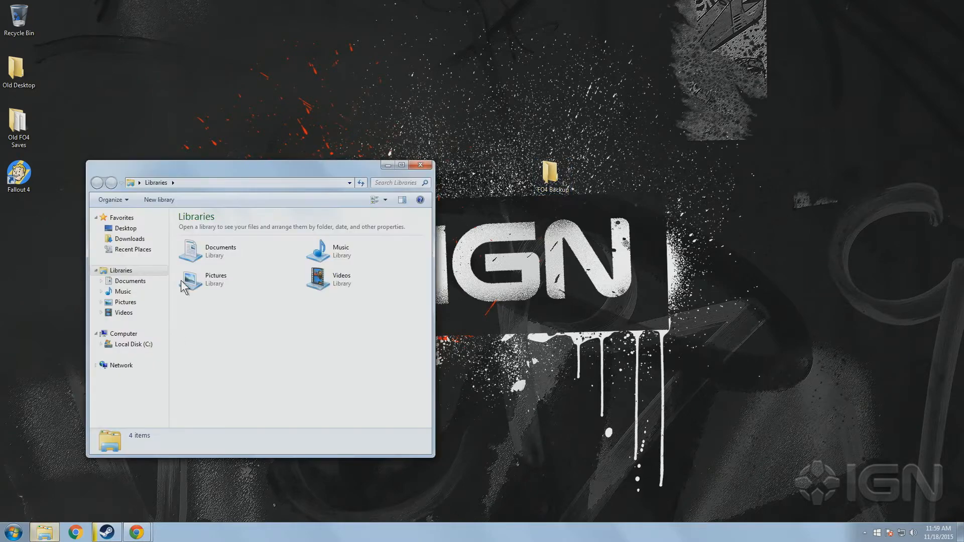
{"action": "left_click", "coordinate": [133, 343]}
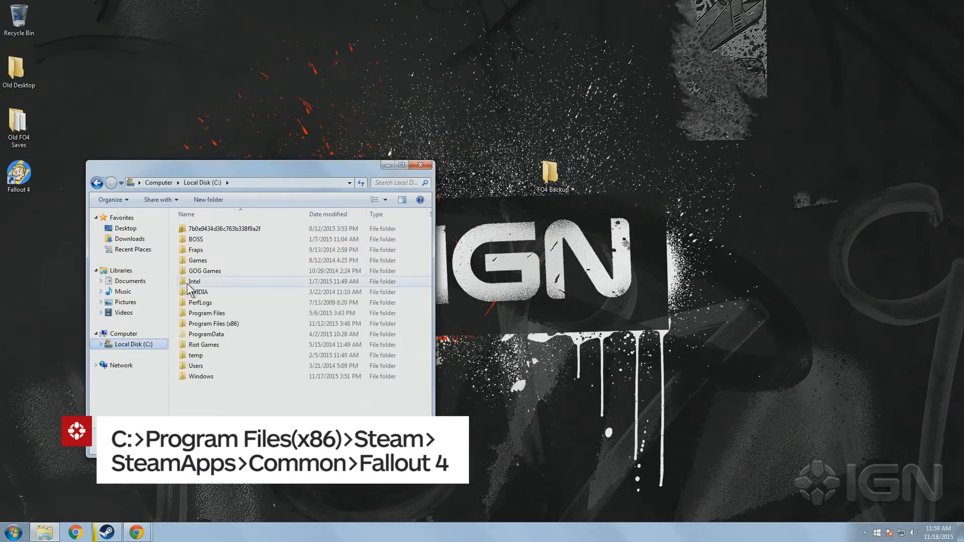
{"action": "double_click", "coordinate": [213, 323]}
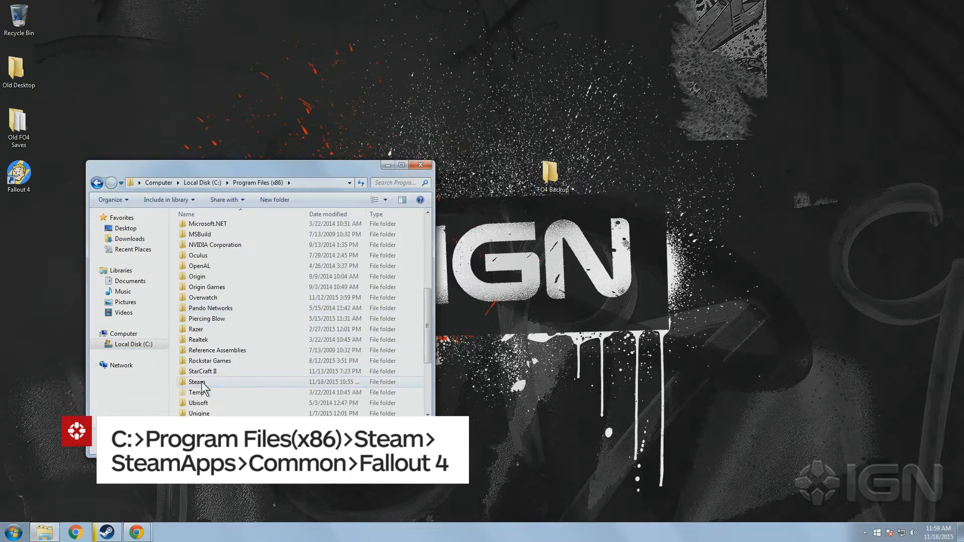
{"action": "double_click", "coordinate": [197, 382]}
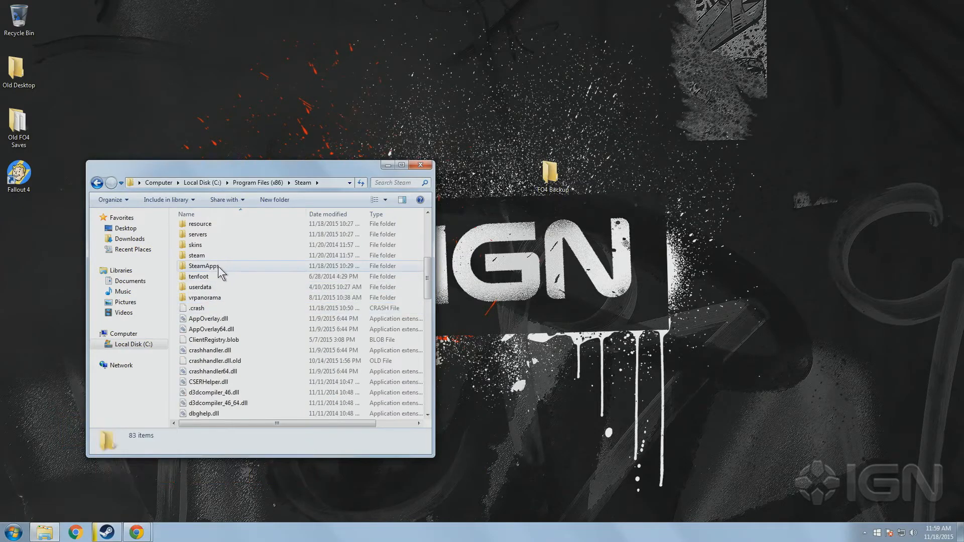
{"action": "double_click", "coordinate": [203, 265]}
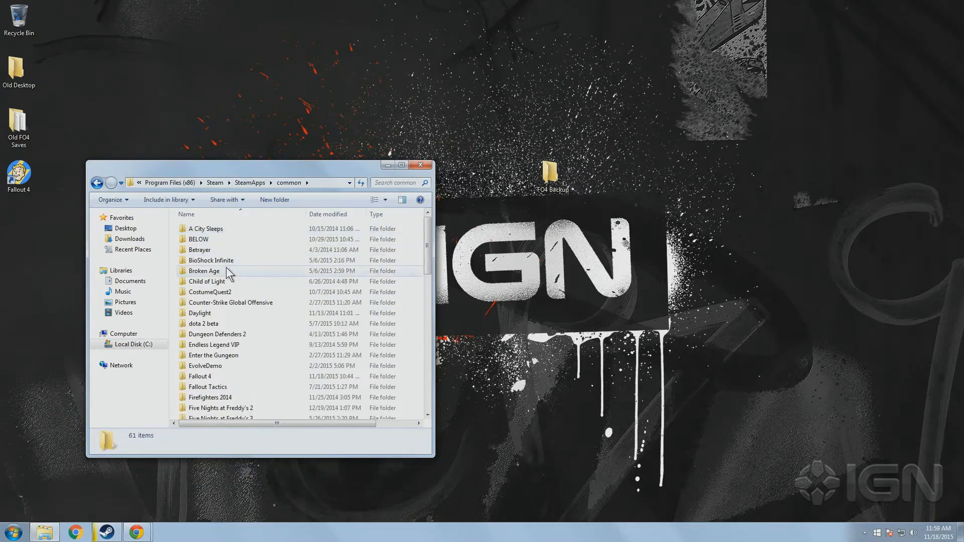
{"action": "left_click", "coordinate": [200, 375]}
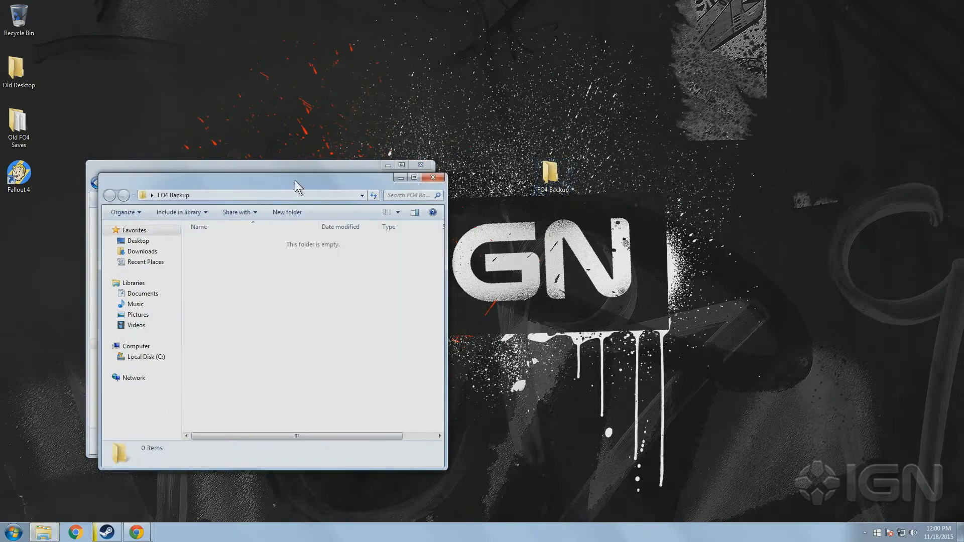
Copy the Fallout 4 game folder for backup, then go to My Games\Fallout4.
{"action": "right_click", "coordinate": [199, 376]}
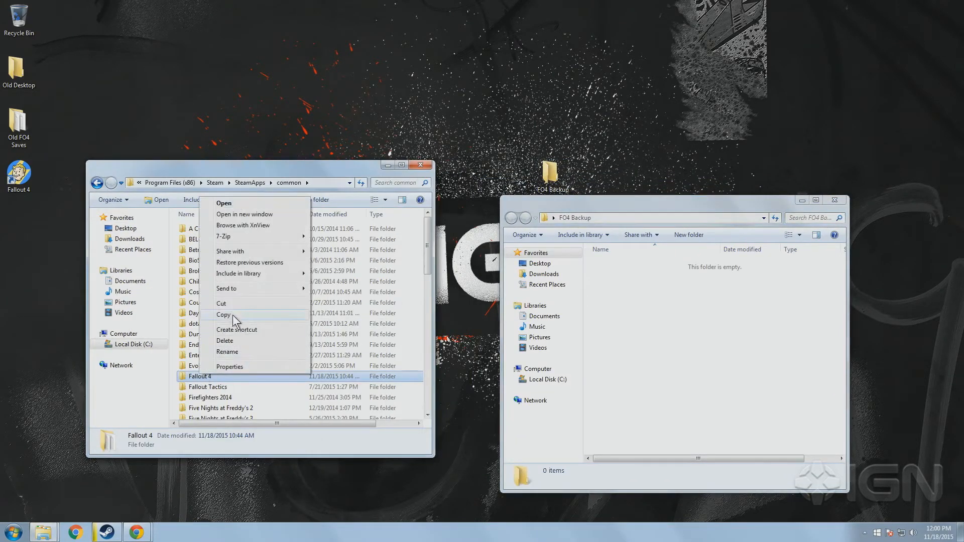
{"action": "left_click", "coordinate": [223, 315]}
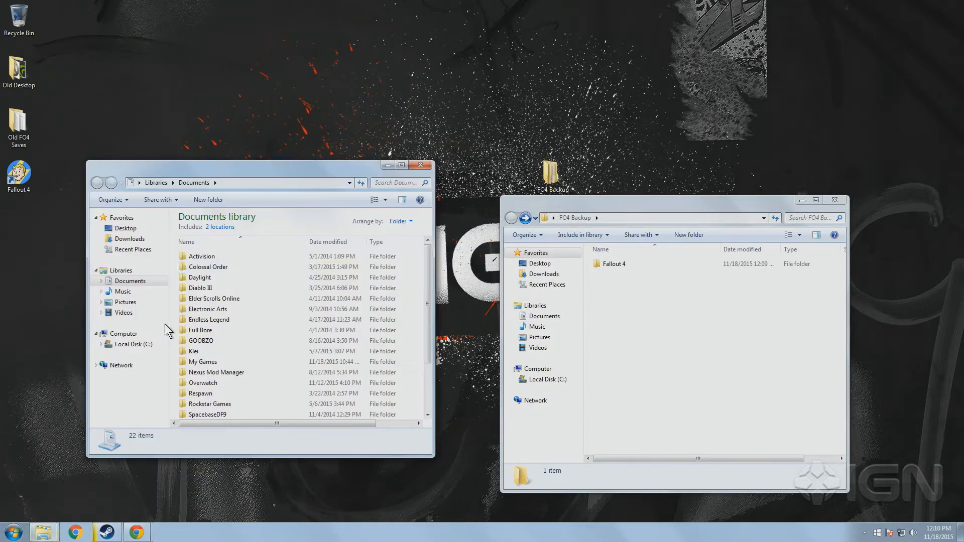
{"action": "double_click", "coordinate": [203, 362]}
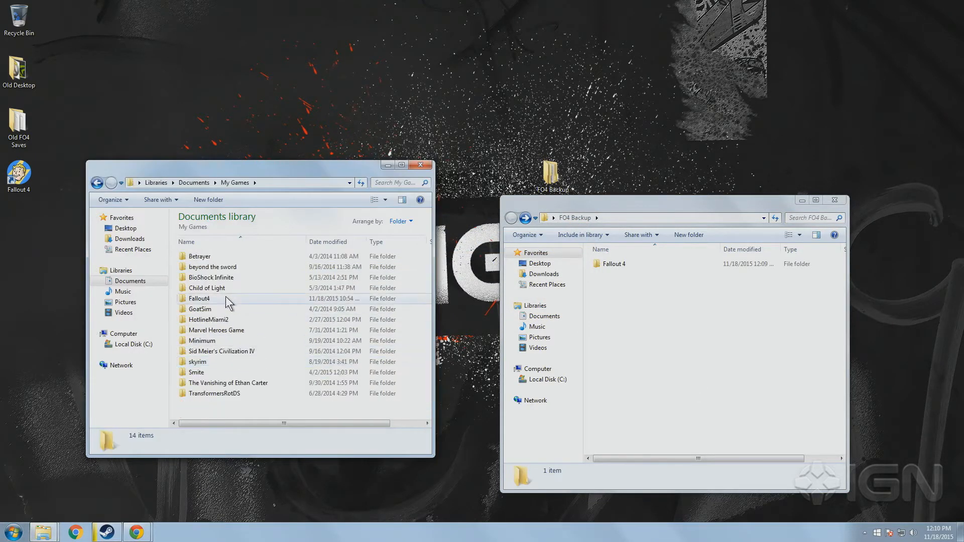
{"action": "double_click", "coordinate": [199, 299]}
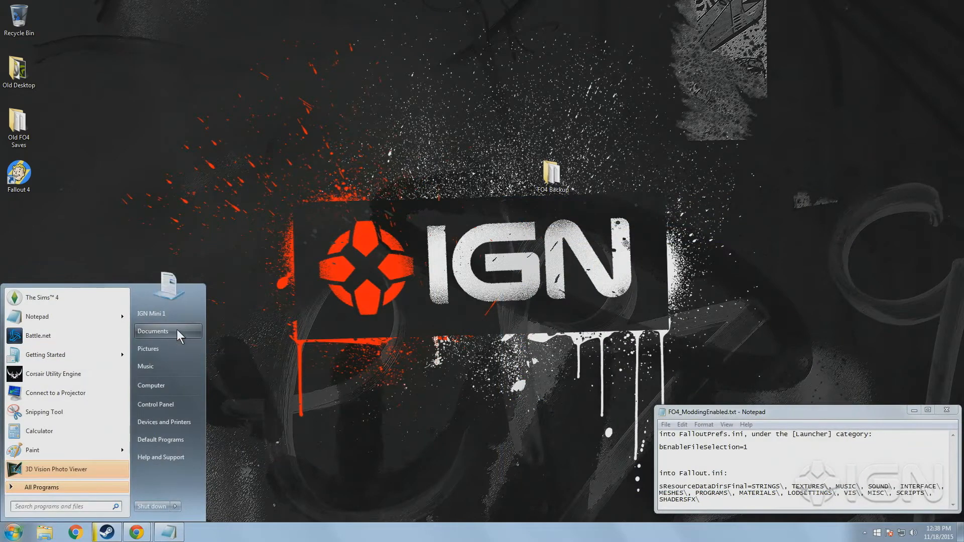
Open Documents\My Games\Fallout4\Fallout4.ini in Notepad for editing.
{"action": "left_click", "coordinate": [153, 332]}
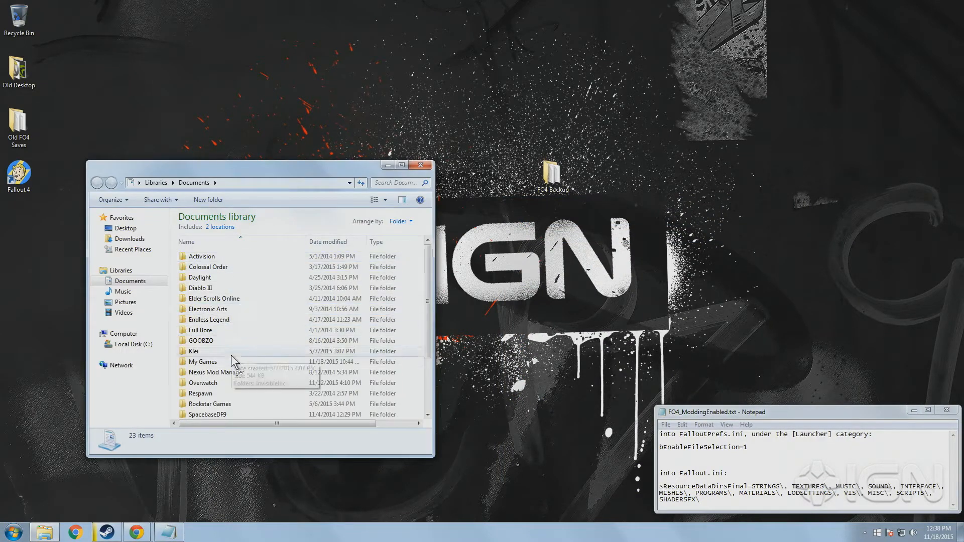
{"action": "double_click", "coordinate": [202, 361]}
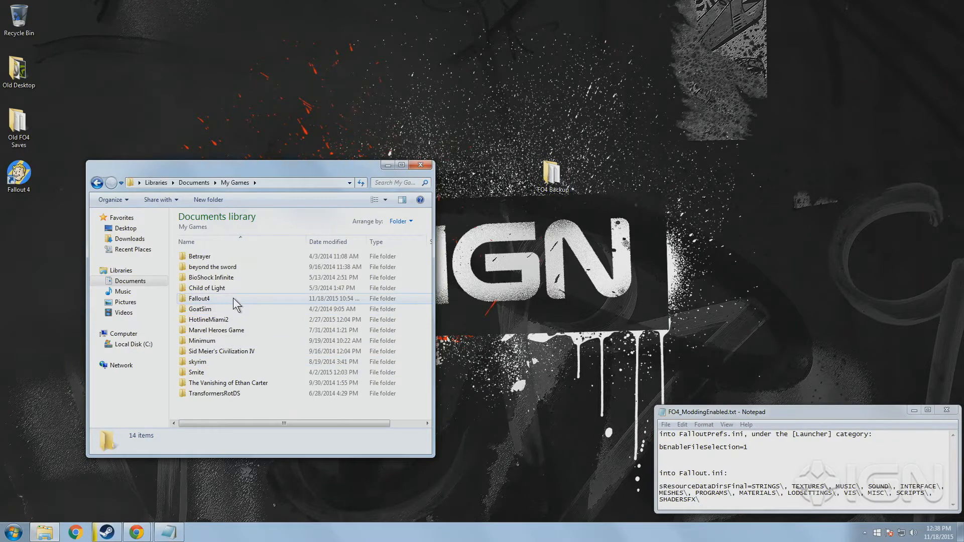
{"action": "double_click", "coordinate": [199, 299]}
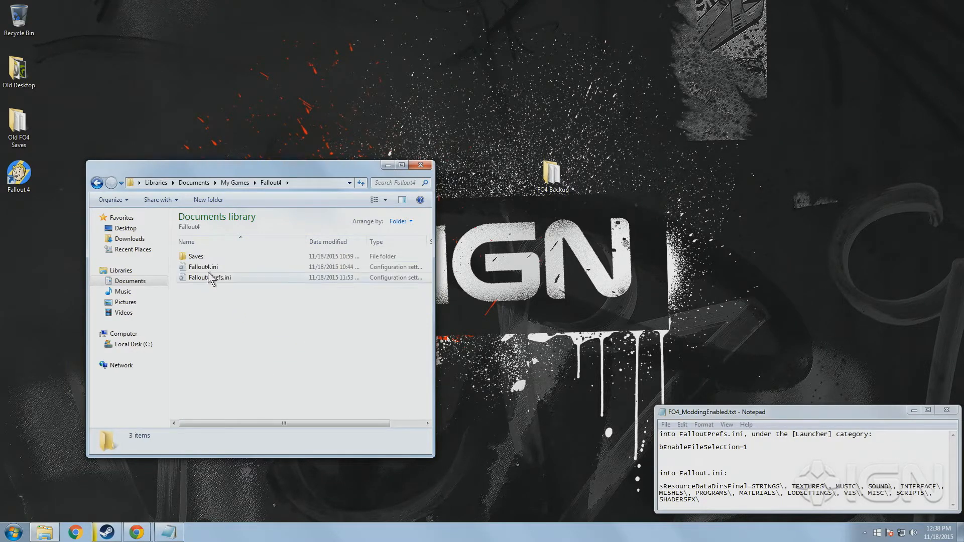
{"action": "double_click", "coordinate": [202, 267]}
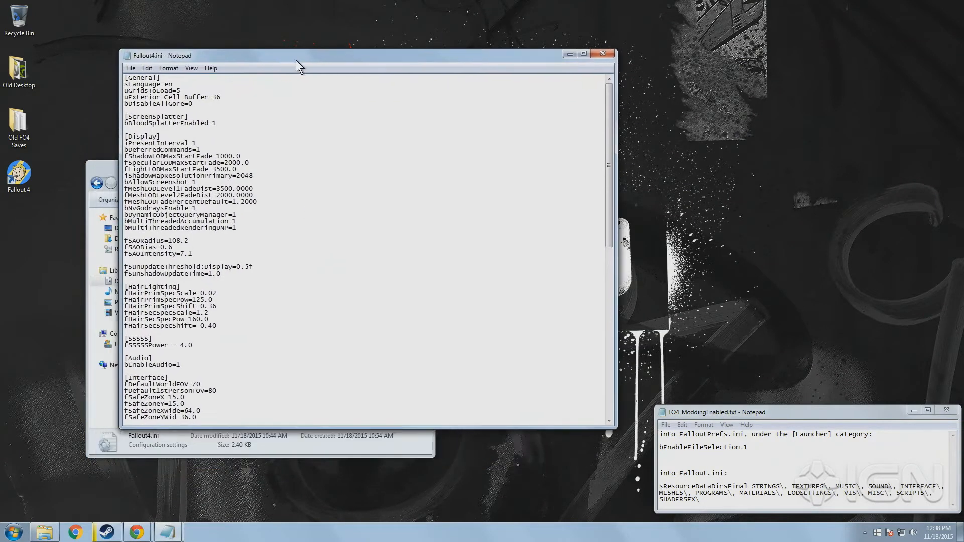
Select the sResourceDataDirsFinal line in the modding notes to copy into Fallout4.ini.
{"action": "scroll", "scroll_direction": "down", "scroll_amount": 3}
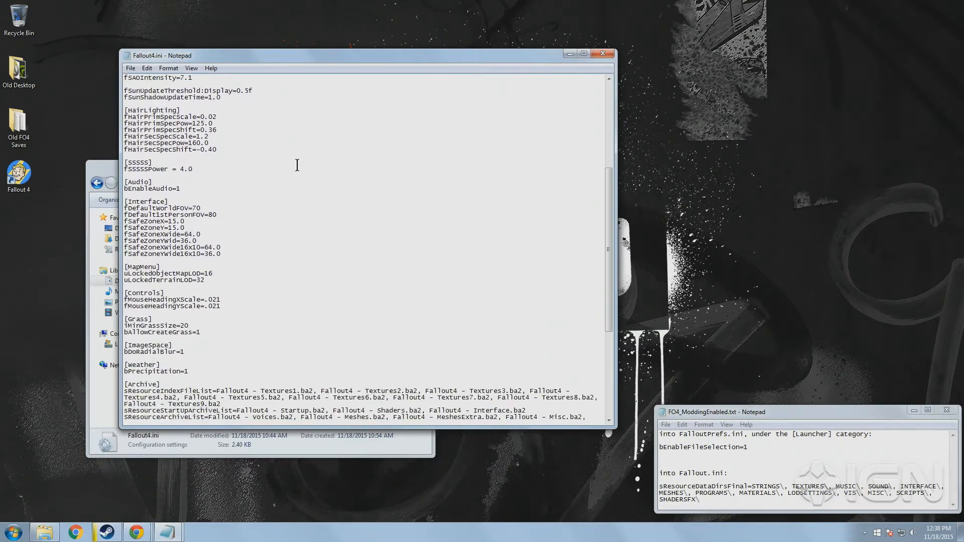
{"action": "scroll", "scroll_direction": "down", "scroll_amount": 3}
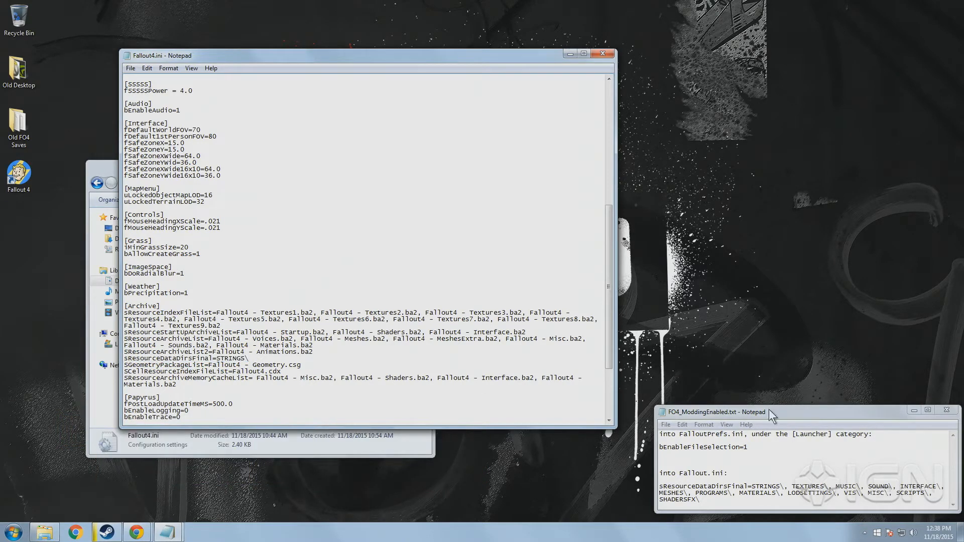
{"action": "left_click_drag", "start_coordinate": [662, 488], "coordinate": [696, 499]}
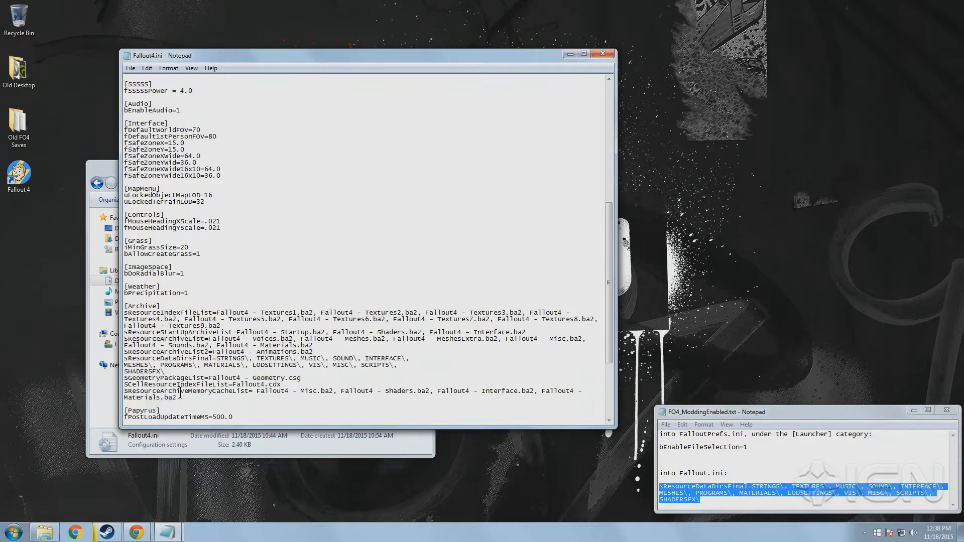
{"action": "mouse_move", "coordinate": [358, 123]}
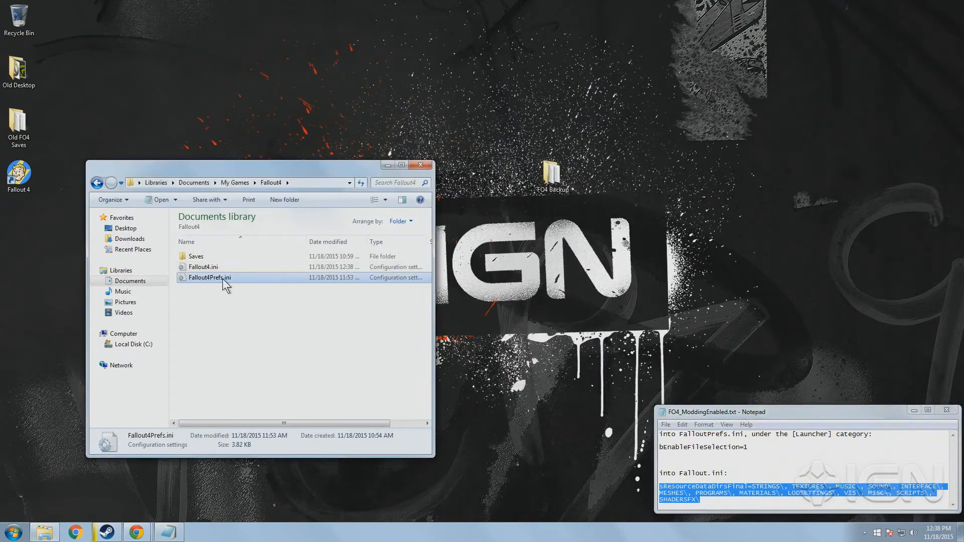
Add bEnableFileSelection=1 under [Launcher] in Fallout4Prefs.ini.
{"action": "double_click", "coordinate": [209, 277]}
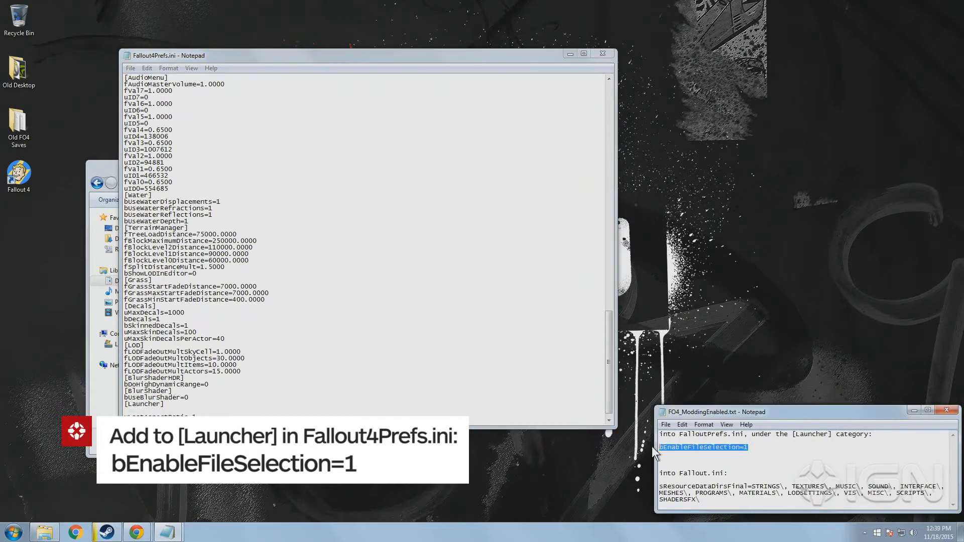
{"action": "type", "text": "bEnableFileSelection=1"}
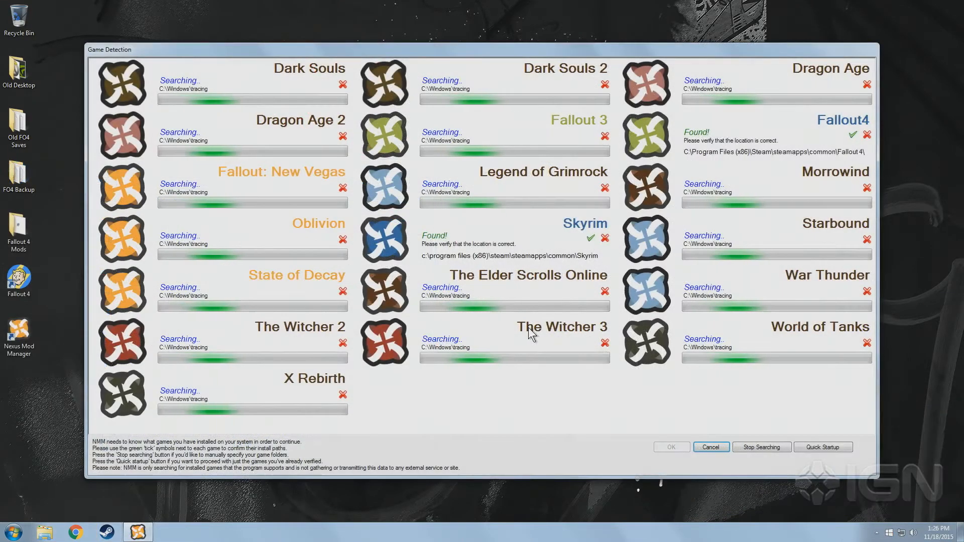
{"action": "mouse_move", "coordinate": [854, 135]}
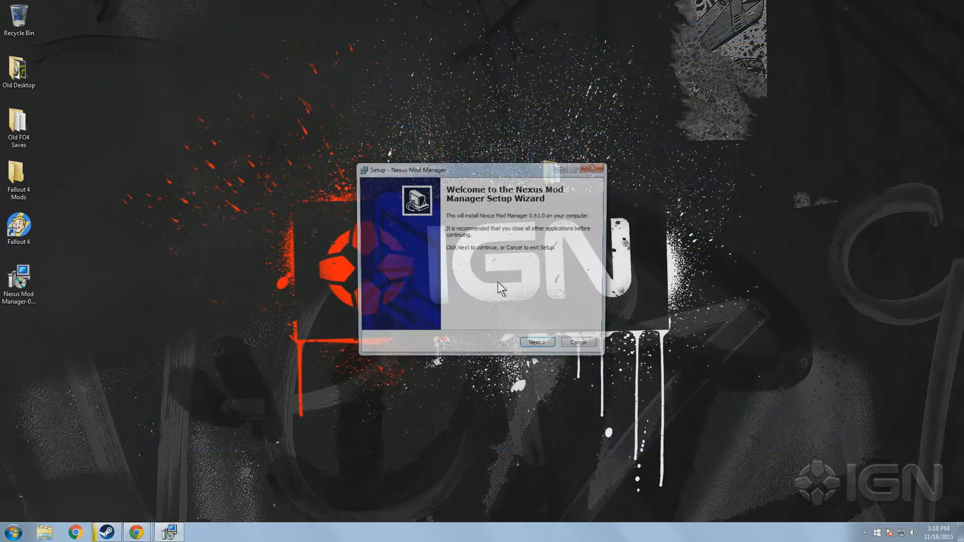
Accept the licence agreement and confirm the suggested Fallout4 mod folder locations.
{"action": "left_click", "coordinate": [538, 341]}
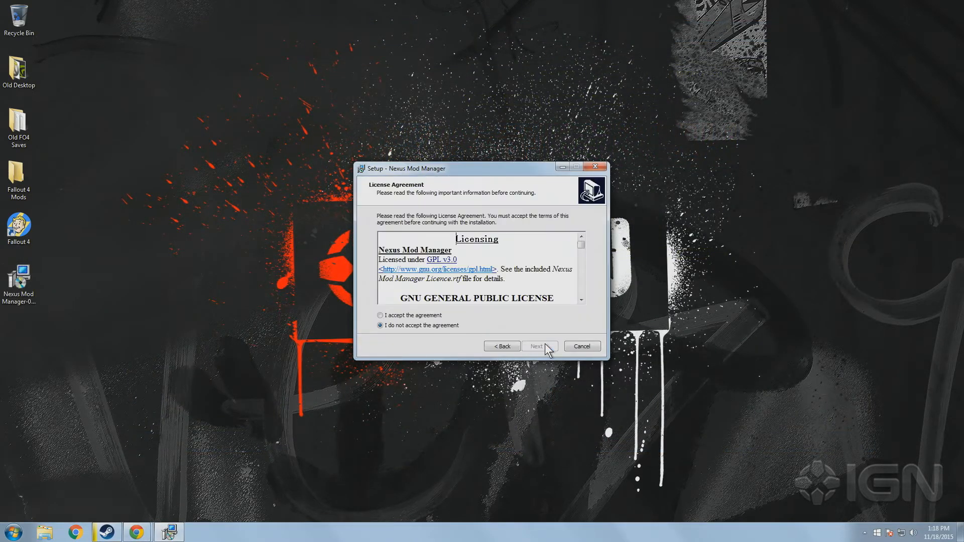
{"action": "left_click", "coordinate": [539, 346]}
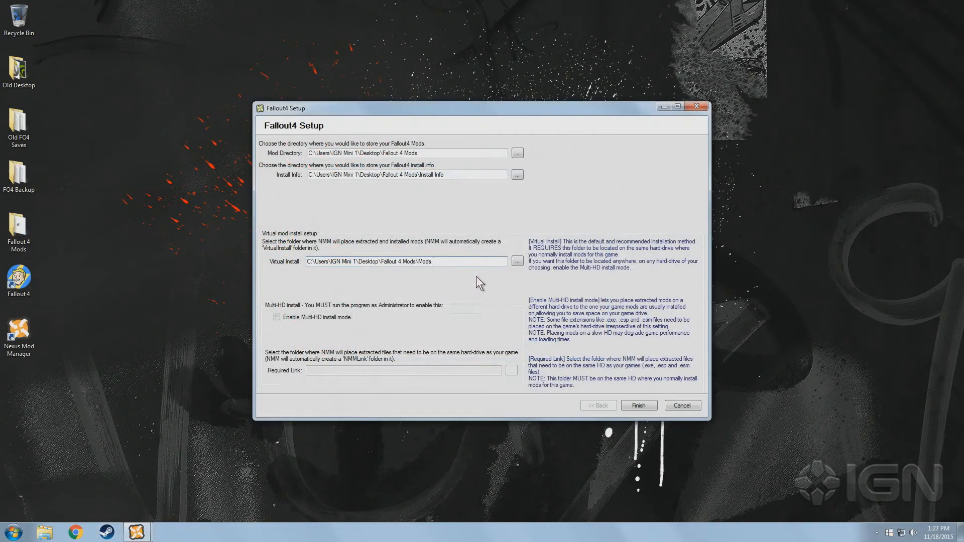
{"action": "left_click", "coordinate": [639, 405]}
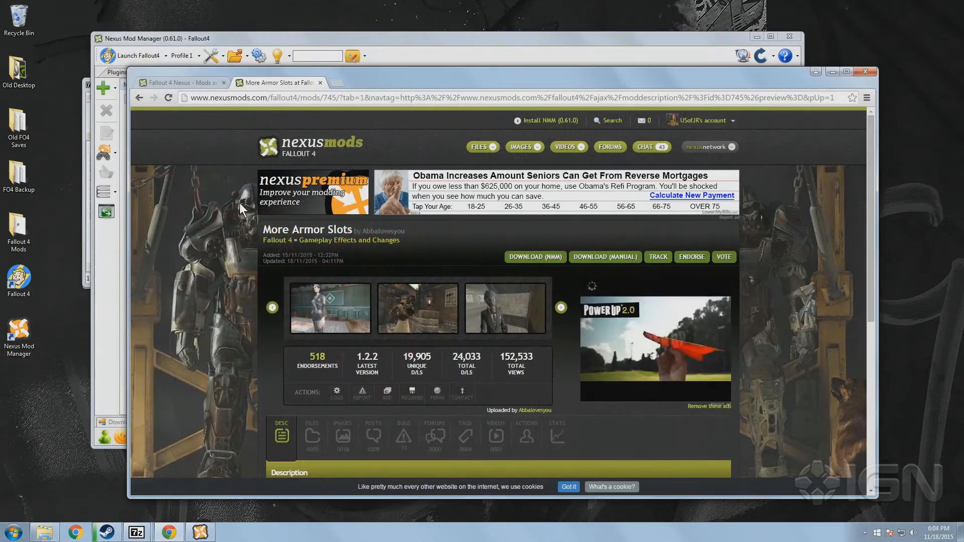
Download More armor slots 1.2.2 with the manager from the mod's Files list.
{"action": "scroll", "scroll_direction": "down", "scroll_amount": 3}
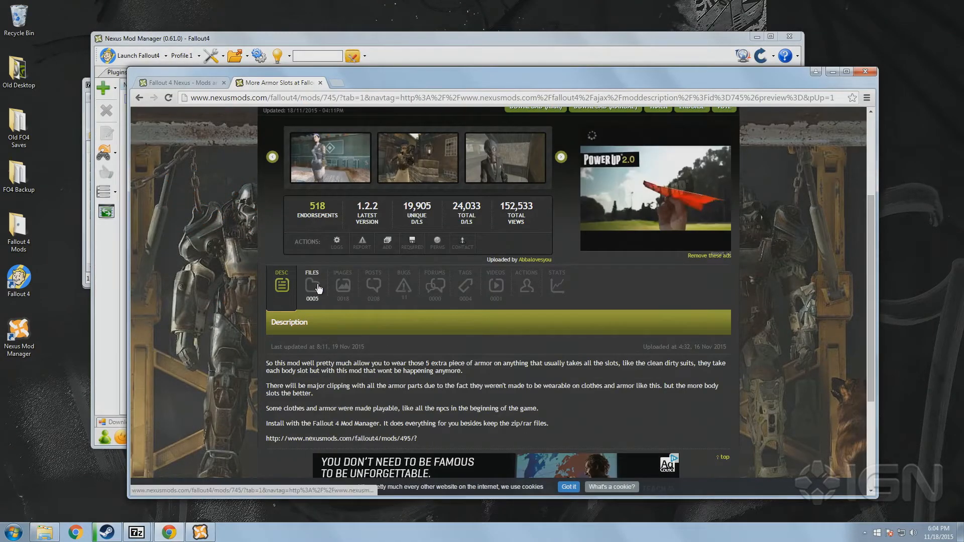
{"action": "left_click", "coordinate": [312, 286]}
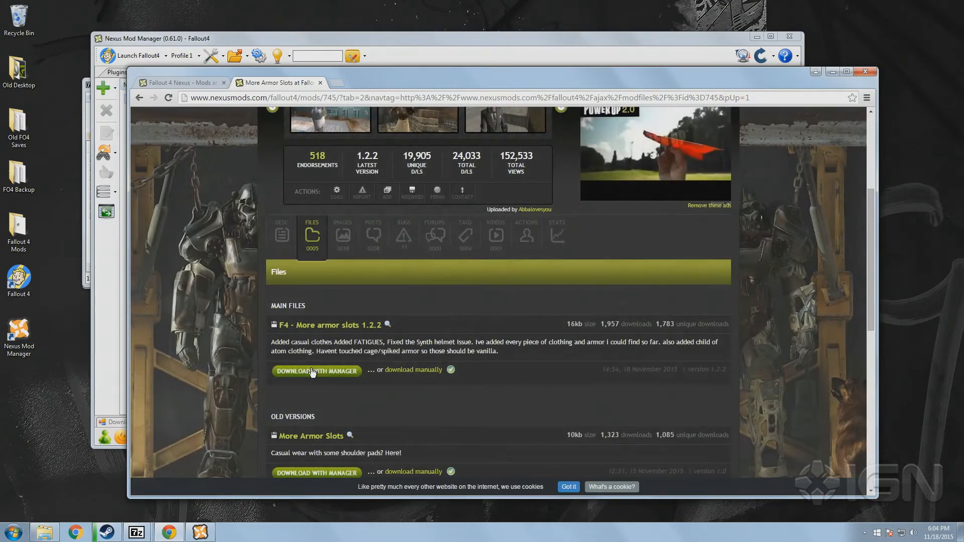
{"action": "left_click", "coordinate": [318, 372]}
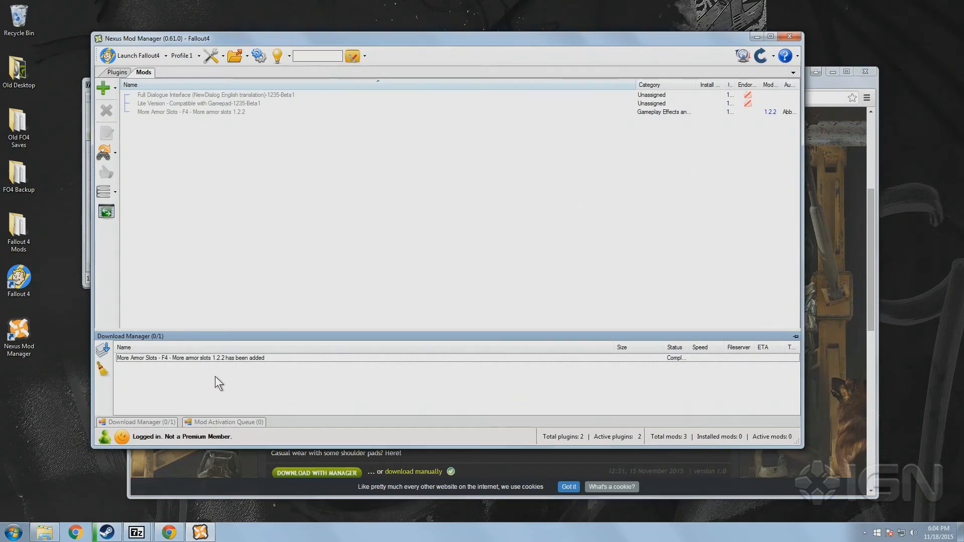
Select More Armor Slots in the mod list and install and enable it.
{"action": "left_click", "coordinate": [180, 111]}
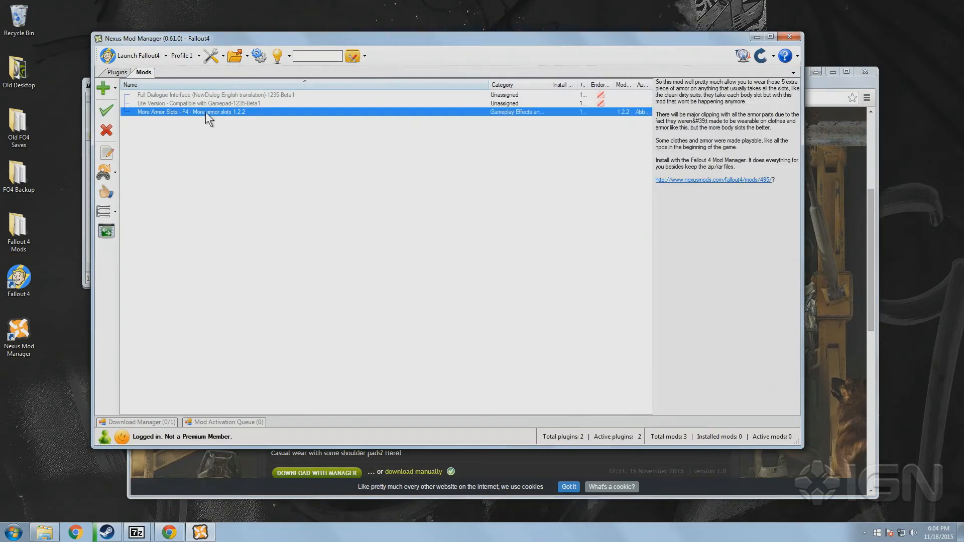
{"action": "mouse_move", "coordinate": [106, 117]}
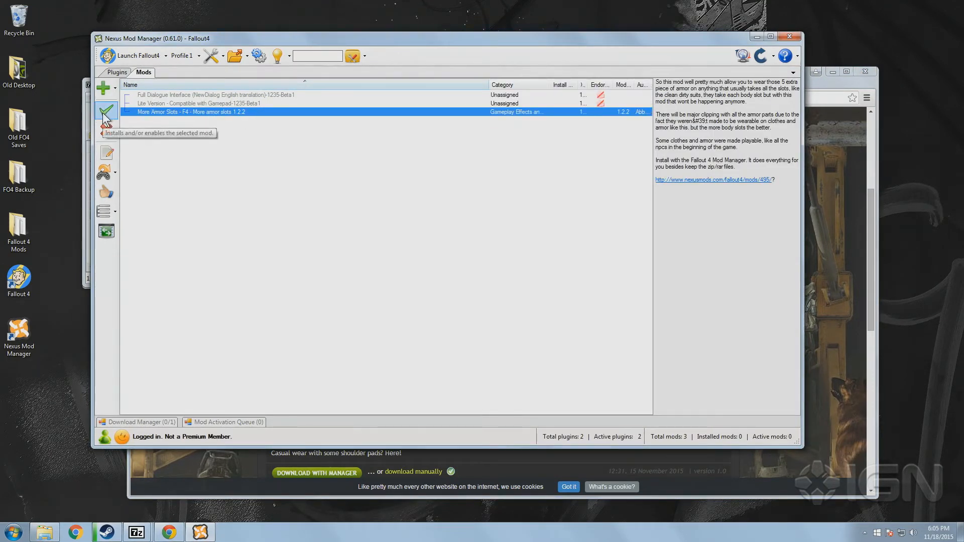
{"action": "left_click", "coordinate": [106, 111]}
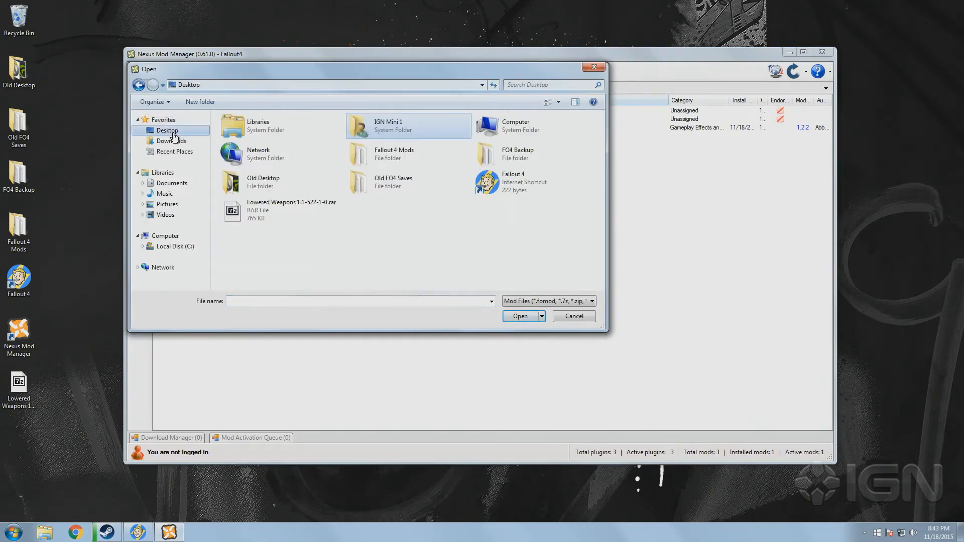
Add Lowered Weapons 1.1-522-1-0.rar from the Desktop to the mod list.
{"action": "left_click", "coordinate": [283, 210]}
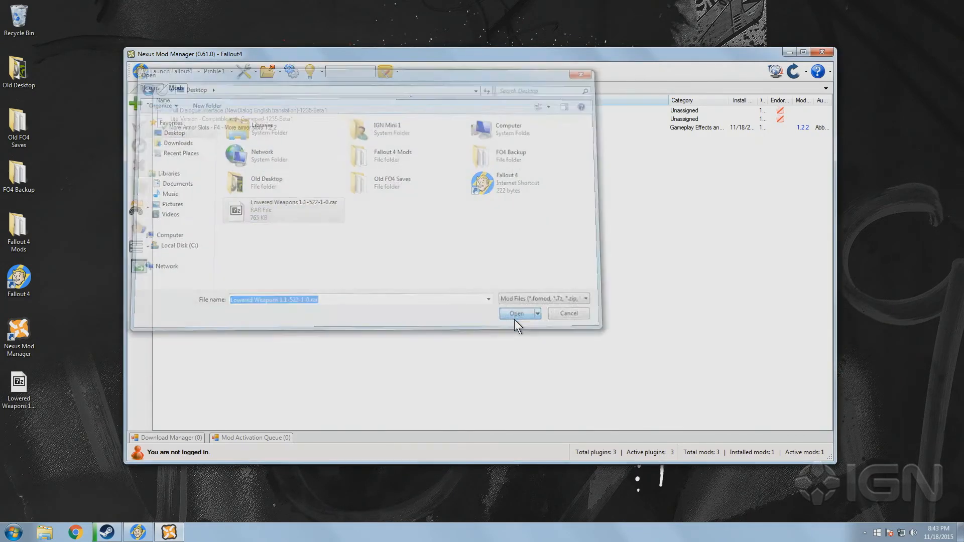
{"action": "left_click", "coordinate": [517, 313]}
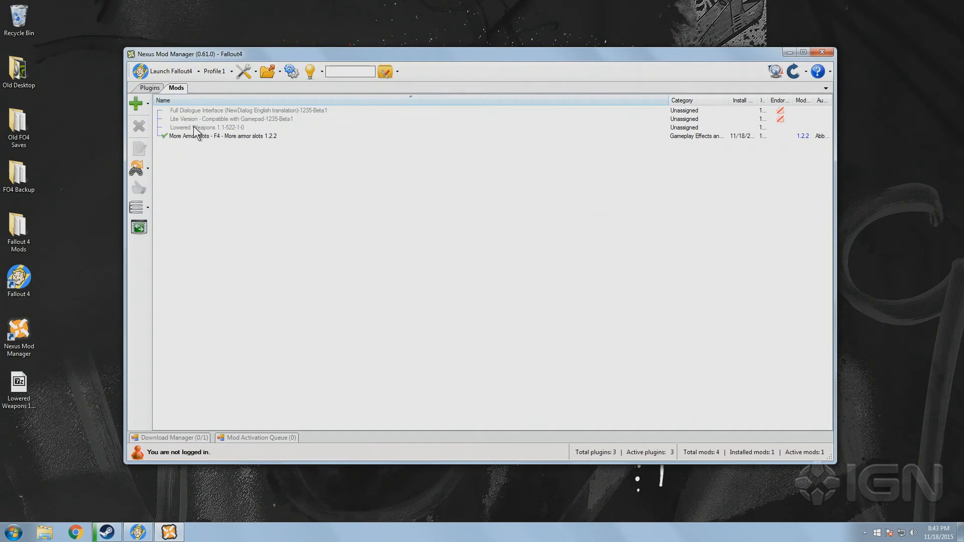
{"action": "left_click", "coordinate": [138, 127]}
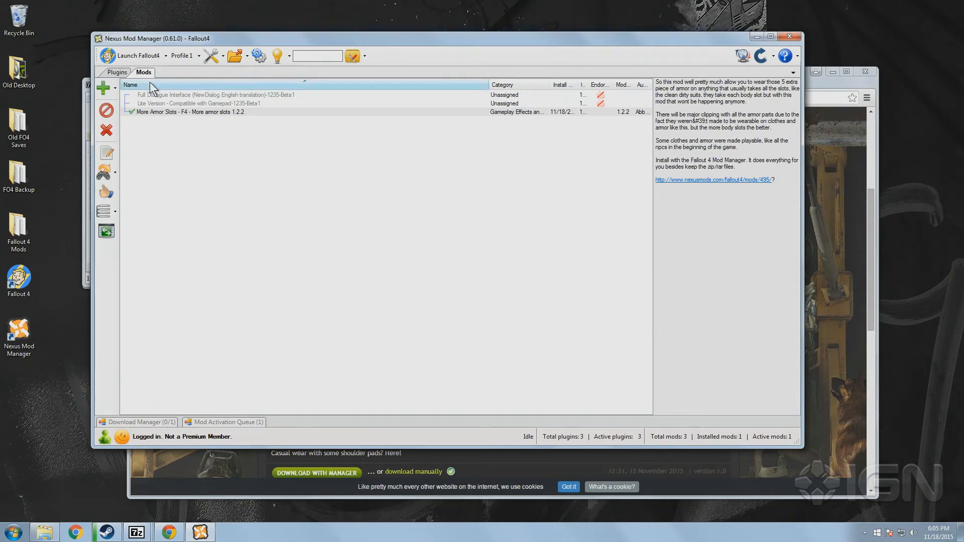
Check the plugin load order with More armor slots.esp, then launch and play Fallout 4.
{"action": "left_click", "coordinate": [116, 72]}
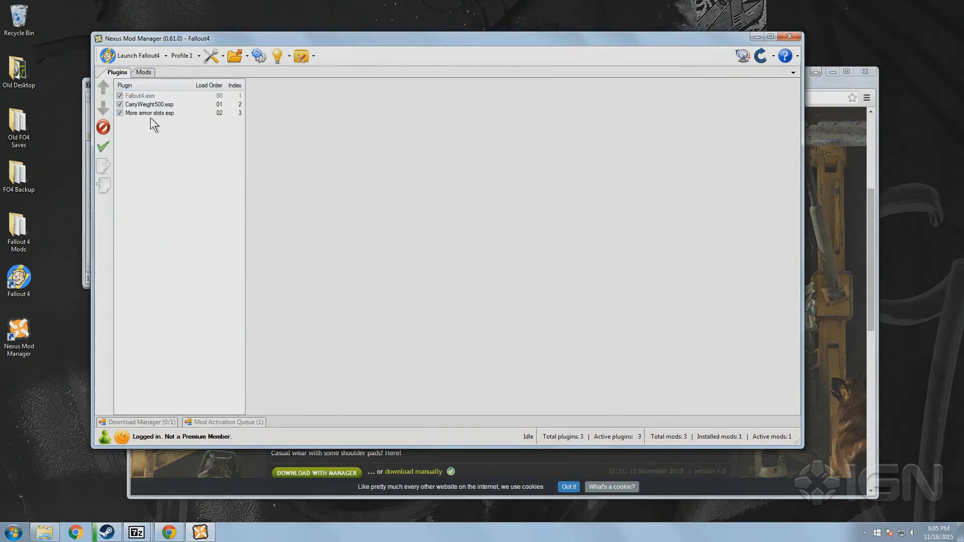
{"action": "mouse_move", "coordinate": [136, 56]}
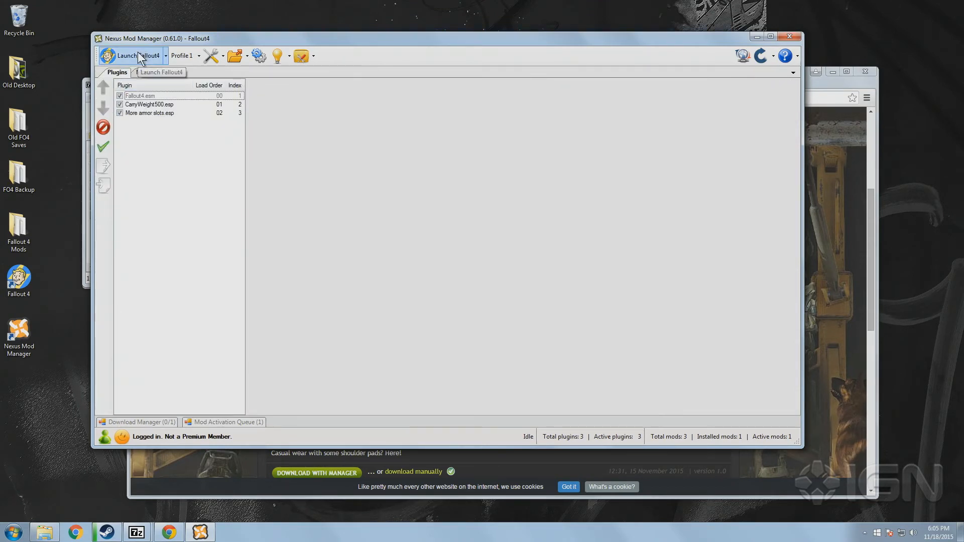
{"action": "left_click", "coordinate": [131, 55]}
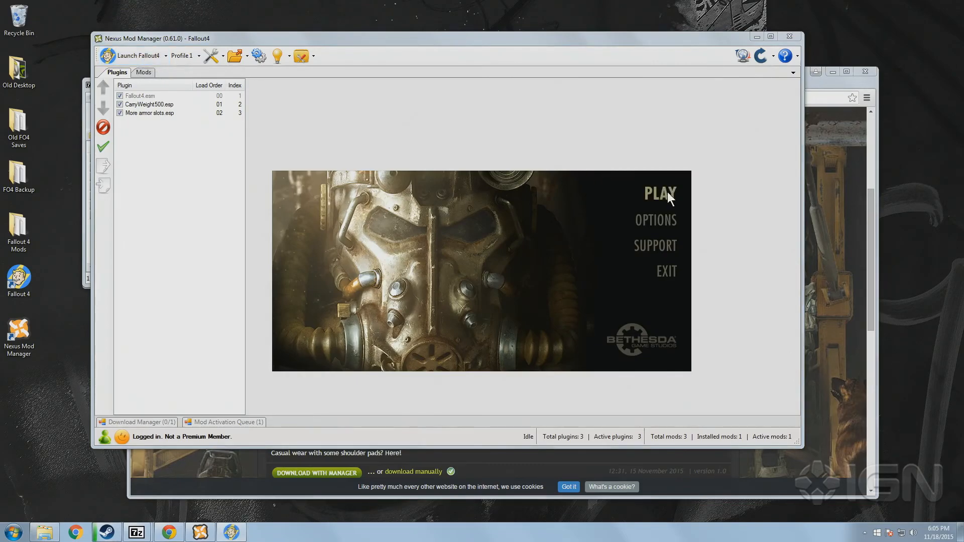
{"action": "left_click", "coordinate": [659, 194]}
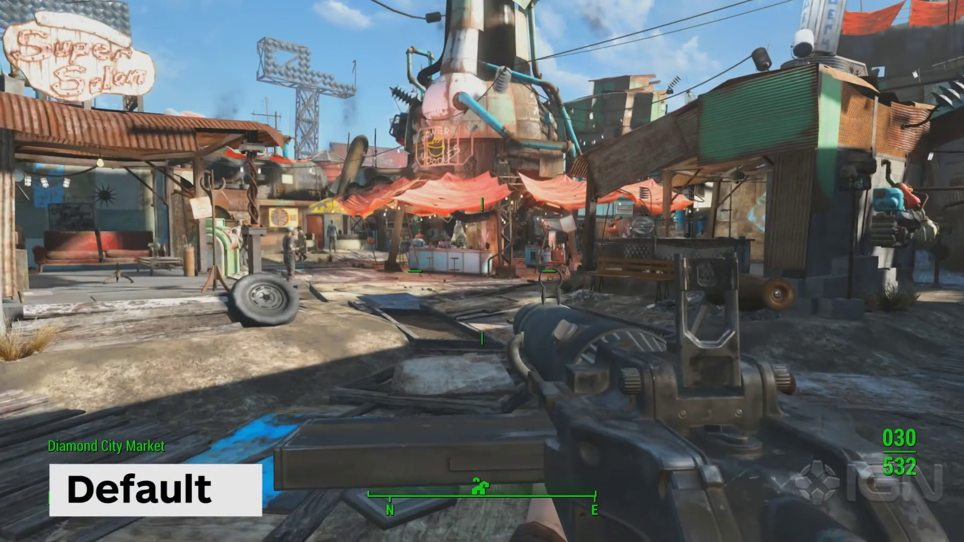